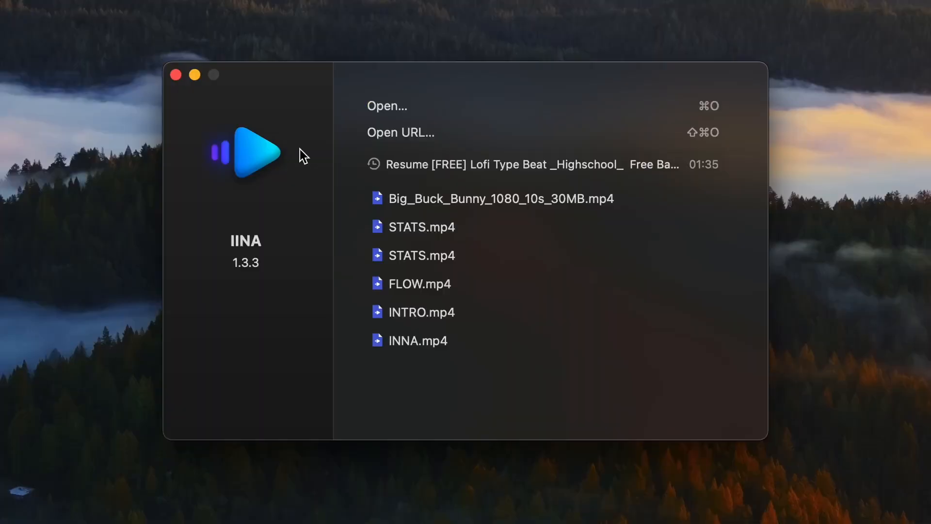
{"action": "mouse_move", "coordinate": [359, 86]}
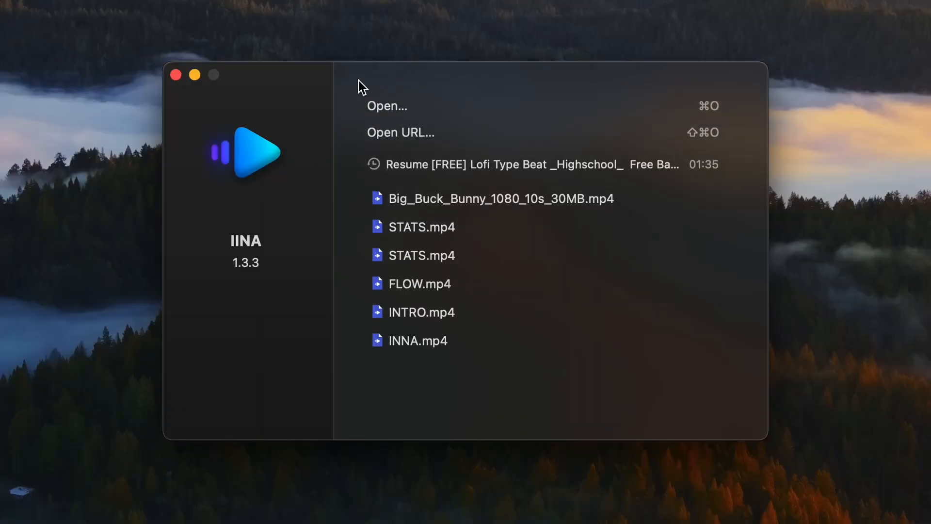
- Glance at IINA's Open… file picker, then bring up the General preferences pane
{"action": "left_click", "coordinate": [387, 106]}
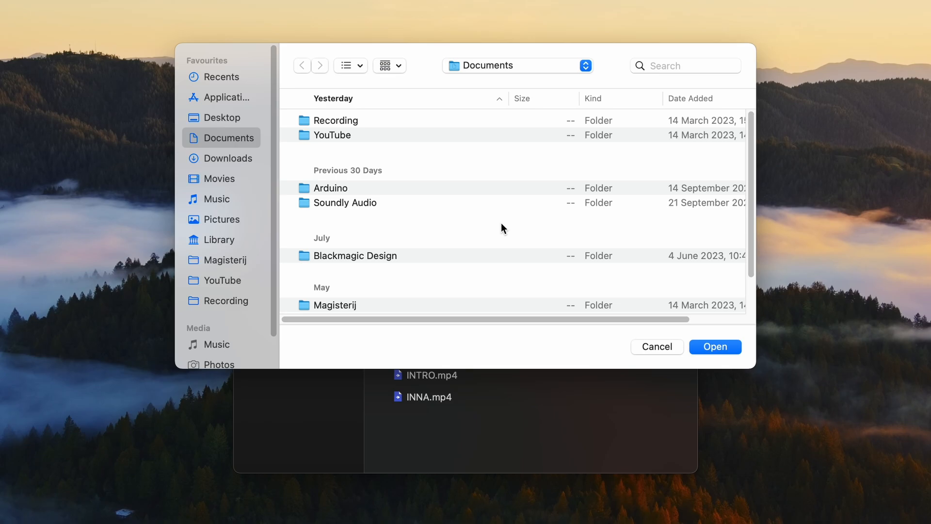
{"action": "left_click", "coordinate": [227, 158]}
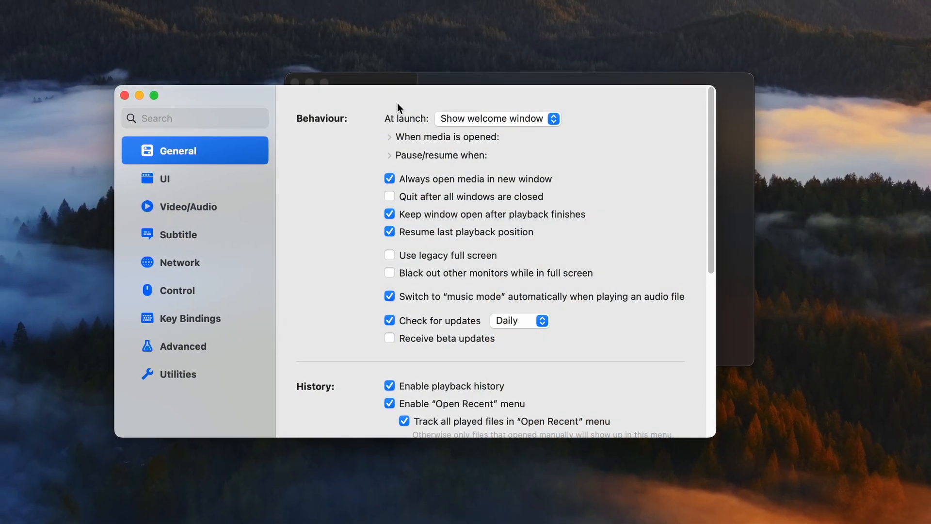
- In the UI pane keep the Dark theme and review the On Screen Controller layout choices
{"action": "left_click", "coordinate": [172, 178]}
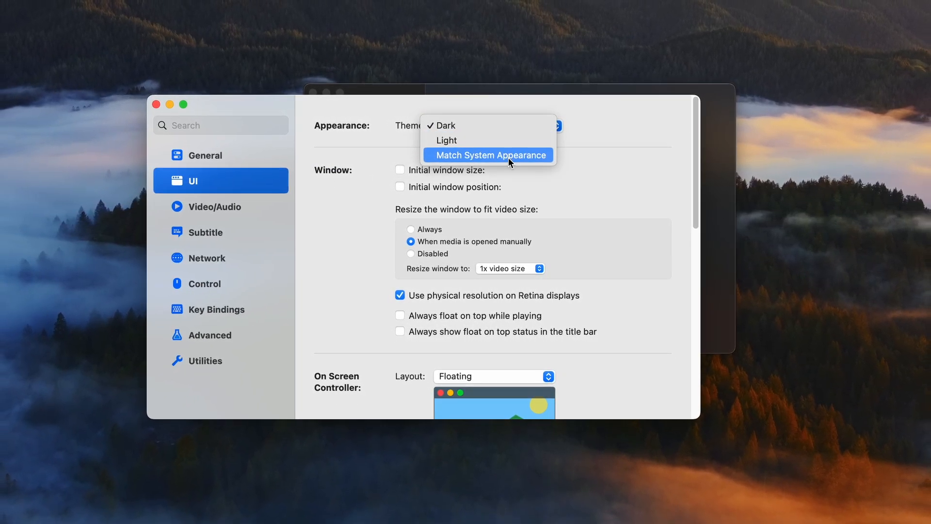
{"action": "left_click", "coordinate": [443, 125]}
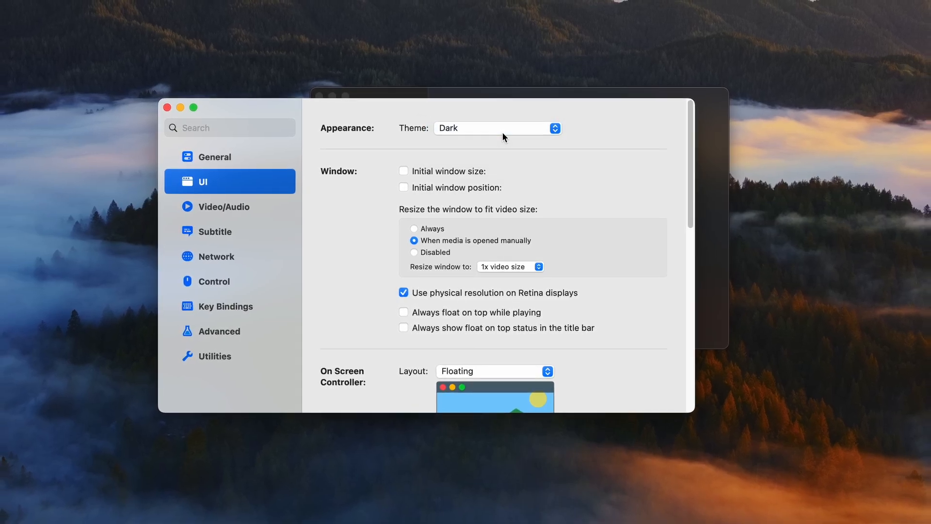
{"action": "scroll", "scroll_direction": "down", "scroll_amount": 3}
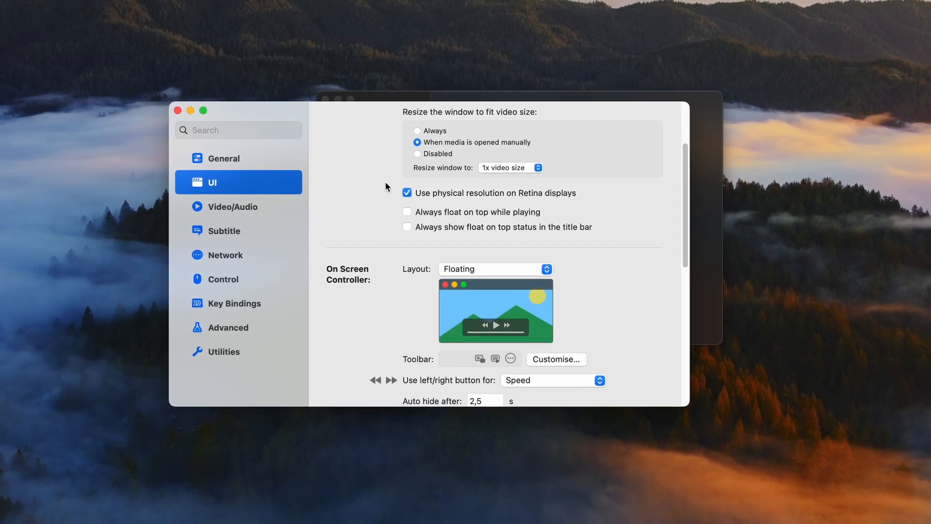
{"action": "left_click", "coordinate": [495, 269]}
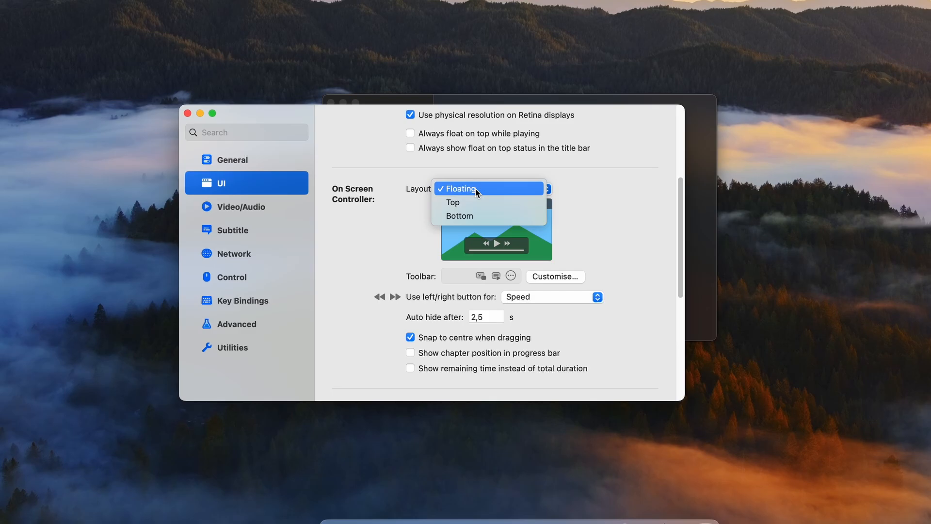
{"action": "mouse_move", "coordinate": [475, 220]}
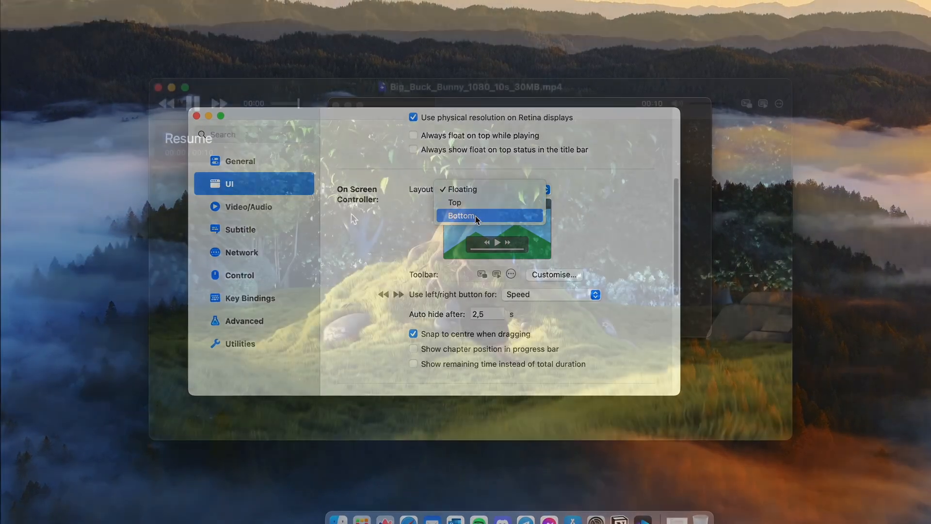
{"action": "left_click", "coordinate": [460, 216]}
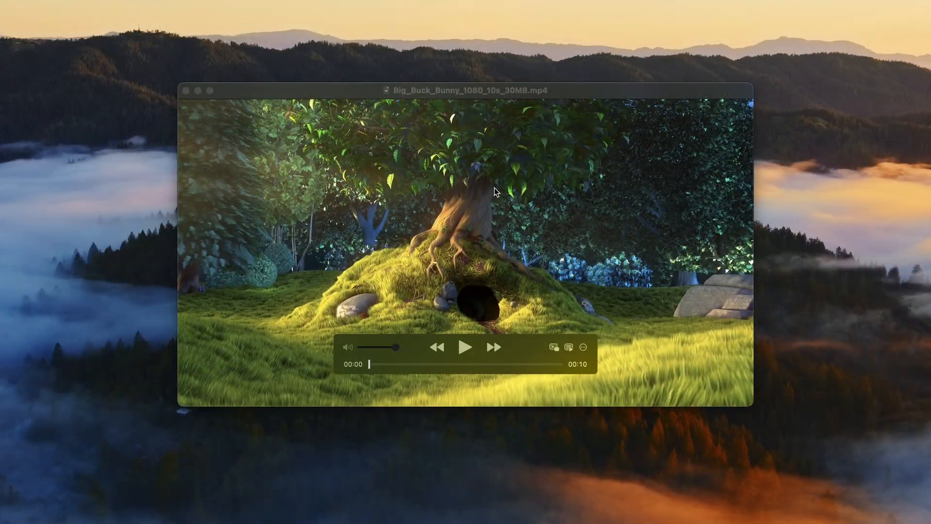
- Play the Tech Enthusiast minimal Japanese desktop video in Arc
{"action": "left_click", "coordinate": [466, 348]}
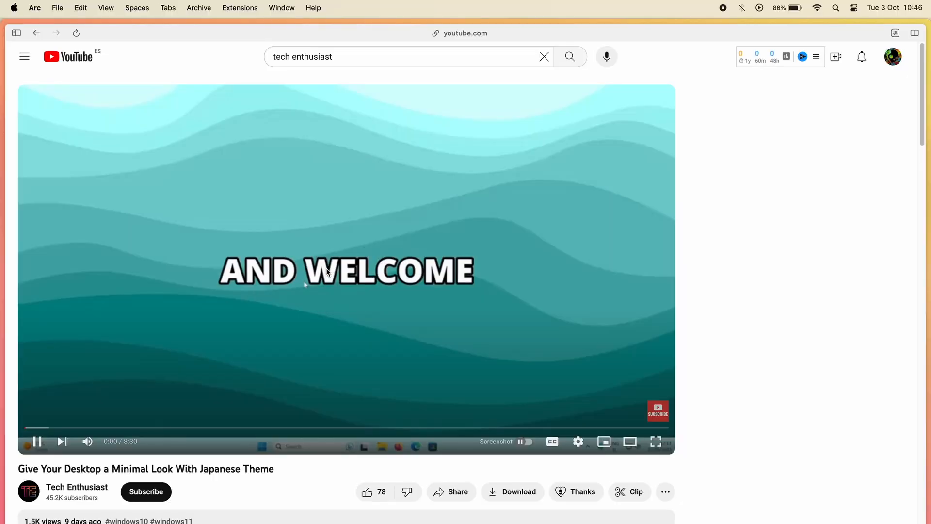
{"action": "mouse_move", "coordinate": [264, 76]}
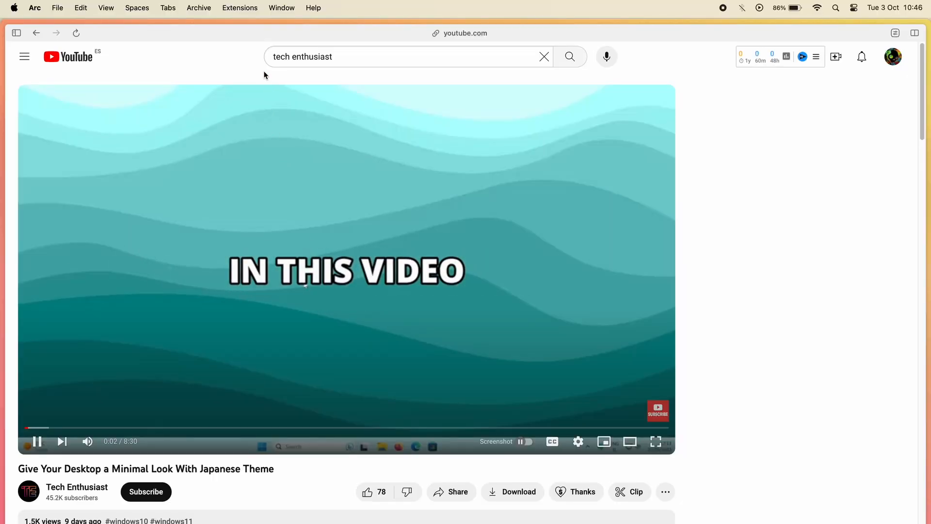
{"action": "left_click", "coordinate": [240, 8]}
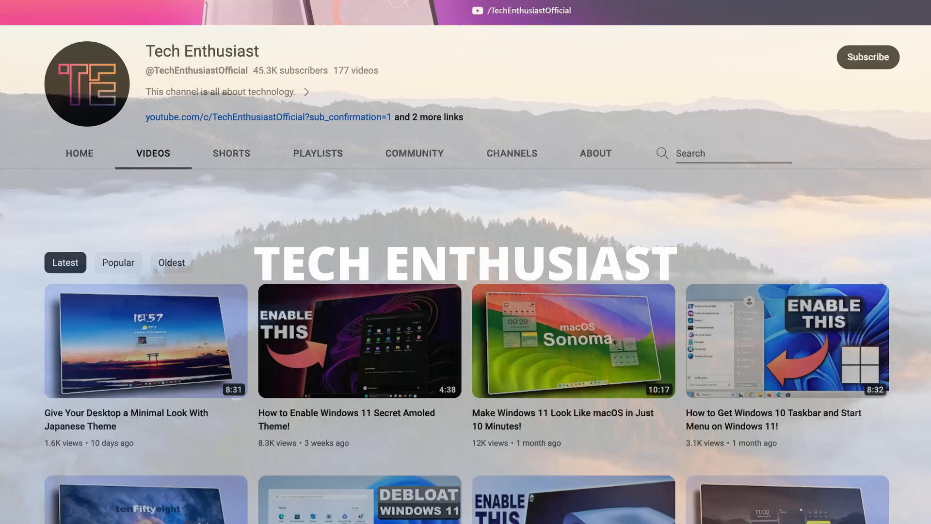
- Scroll through the Tech Enthusiast channel's latest uploads
{"action": "scroll", "scroll_direction": "down", "scroll_amount": 3}
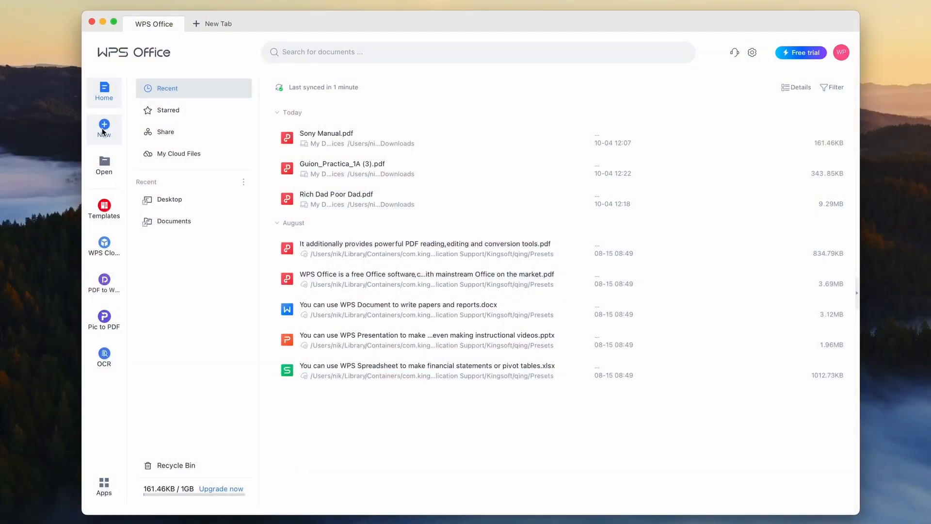
{"action": "left_click", "coordinate": [103, 129]}
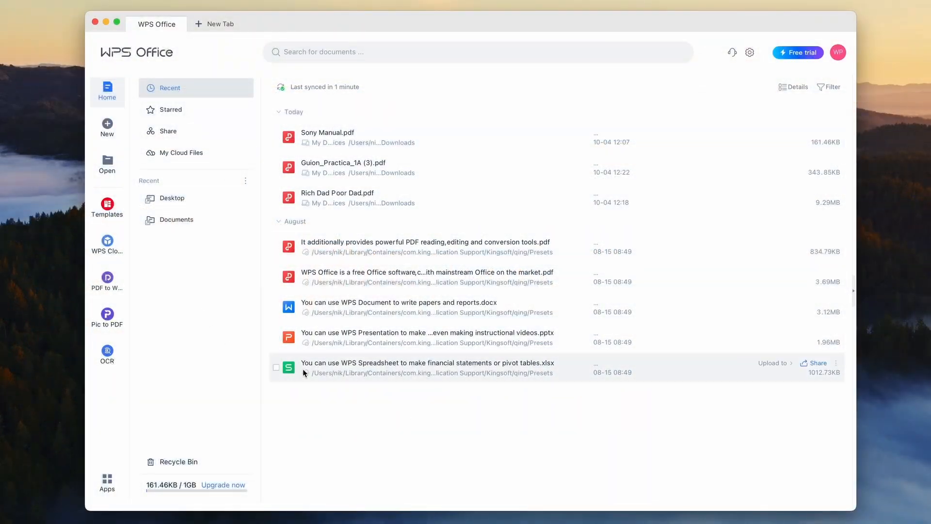
{"action": "mouse_move", "coordinate": [106, 128]}
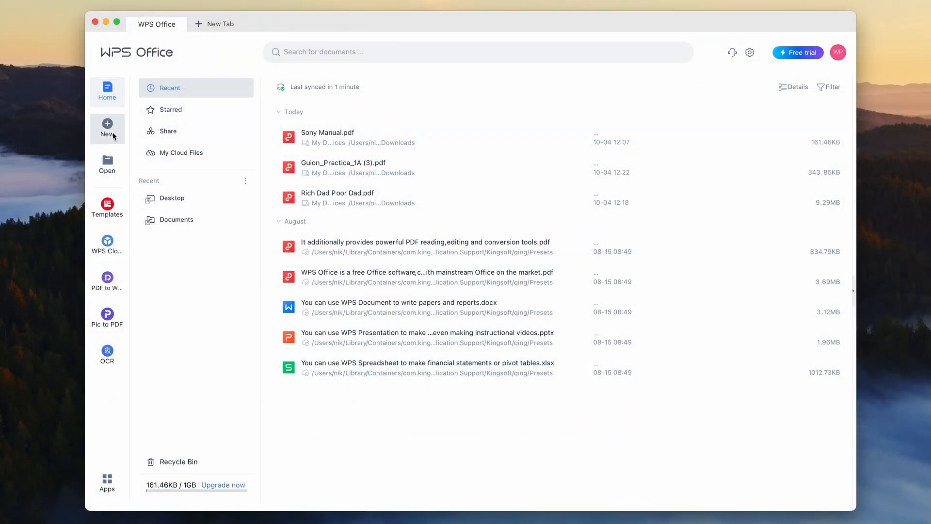
- Search Downloads for 'Sony' and open Sony Manual.pdf in WPS Office
{"action": "left_click", "coordinate": [106, 129]}
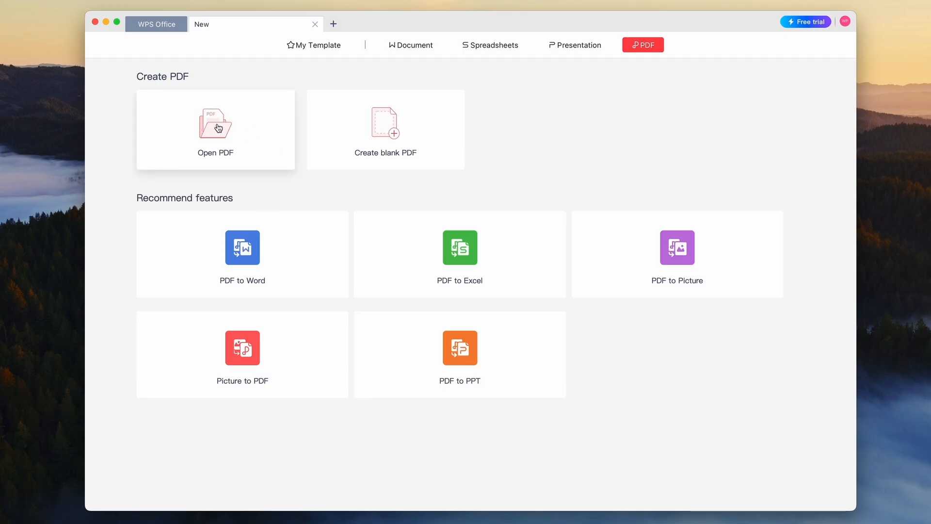
{"action": "left_click", "coordinate": [215, 125]}
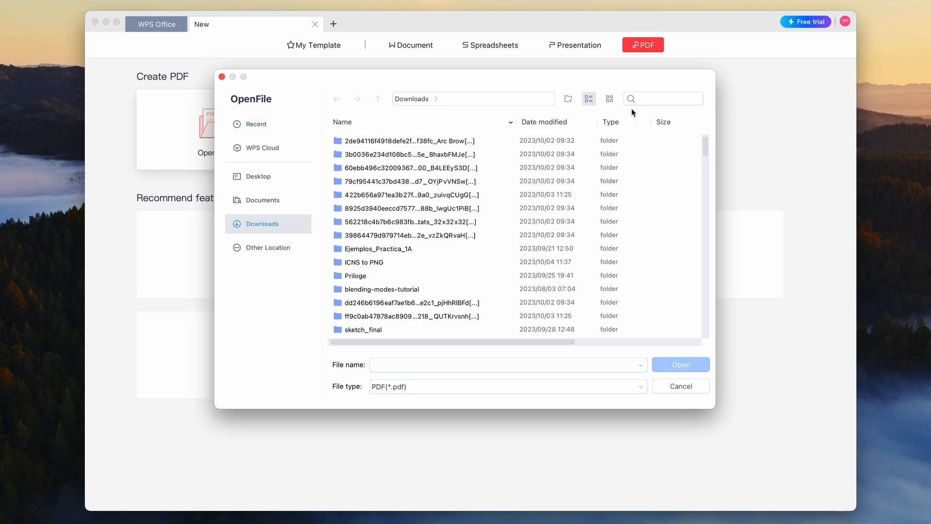
{"action": "type", "text": "Sony"}
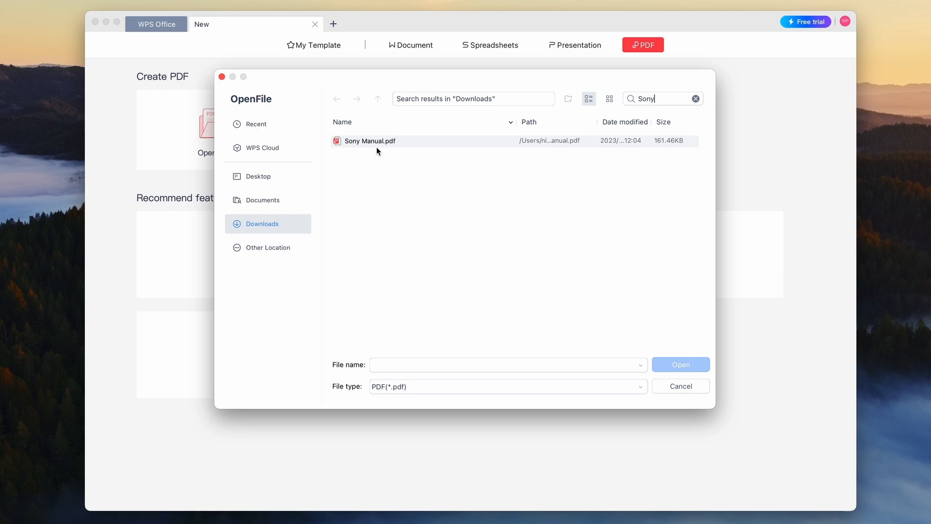
{"action": "left_click", "coordinate": [370, 141]}
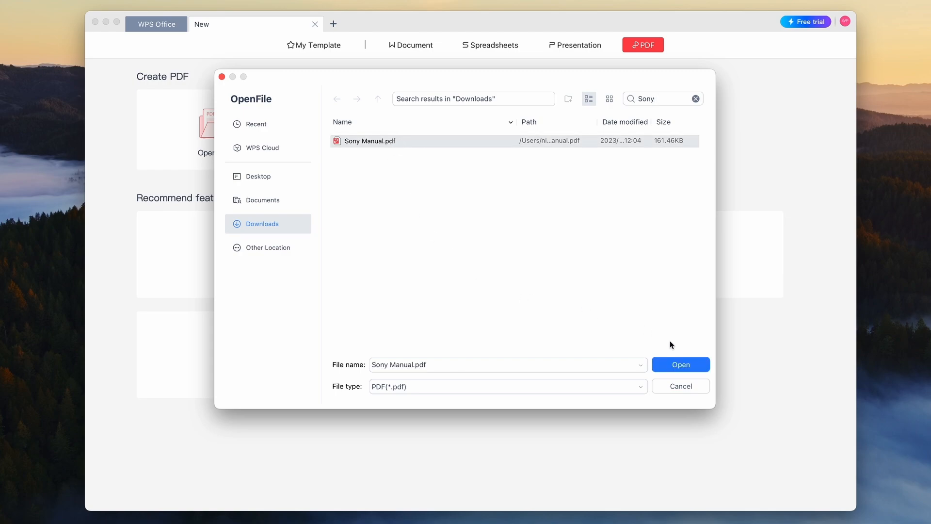
{"action": "left_click", "coordinate": [680, 363]}
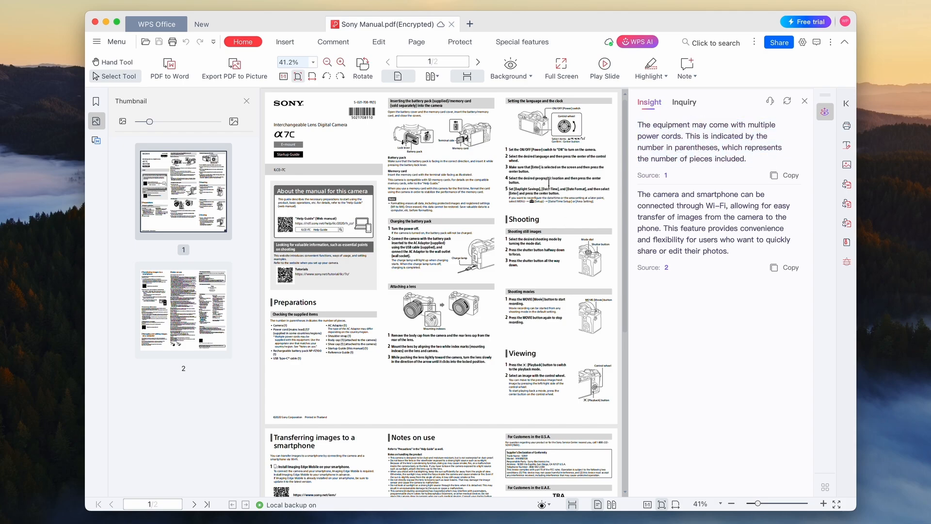
- Ask WPS AI 'what is this pdf about?' via the Inquiry panel
{"action": "left_click", "coordinate": [684, 102]}
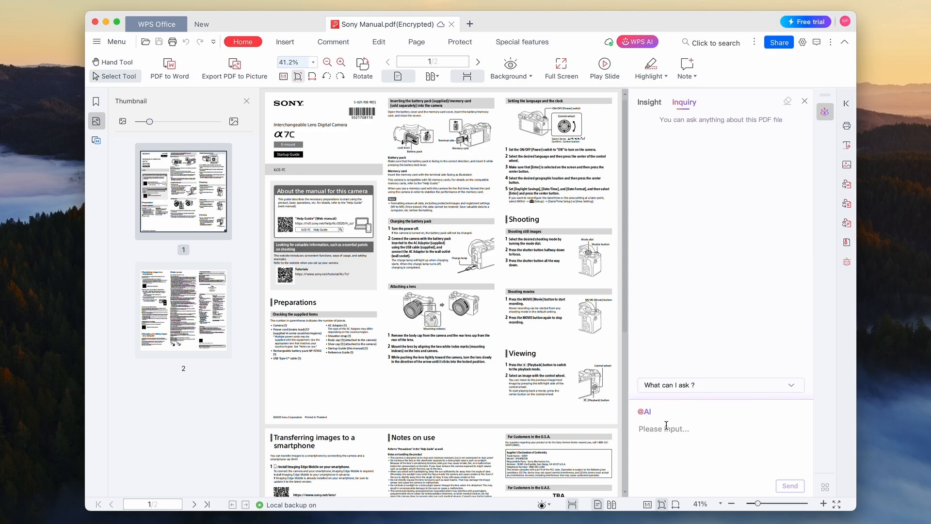
{"action": "type", "text": "what is this pdf about?"}
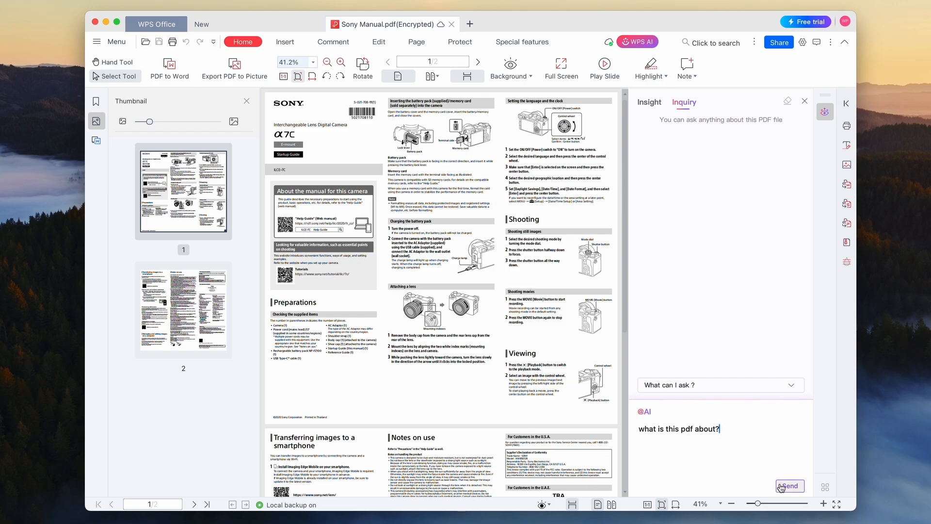
{"action": "left_click", "coordinate": [789, 485]}
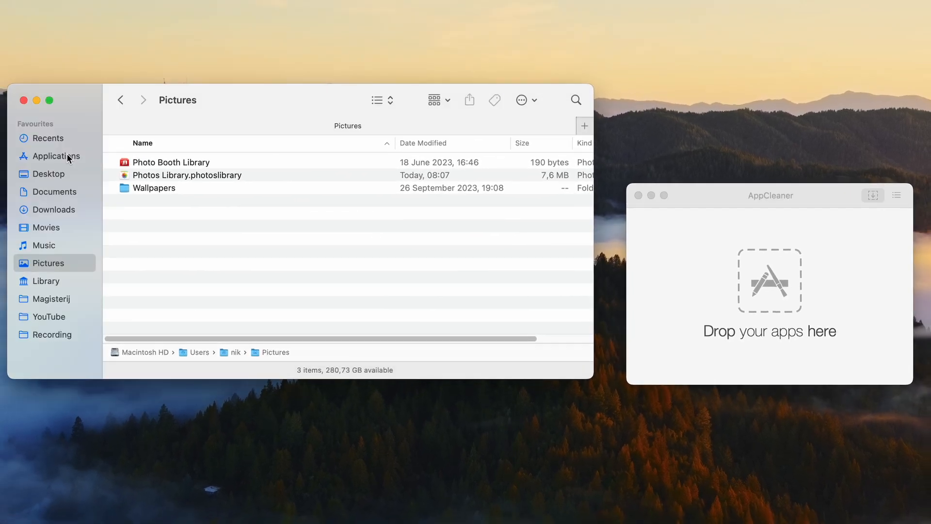
- Show the Applications folder in Finder and scroll down toward VLC
{"action": "left_click", "coordinate": [57, 155]}
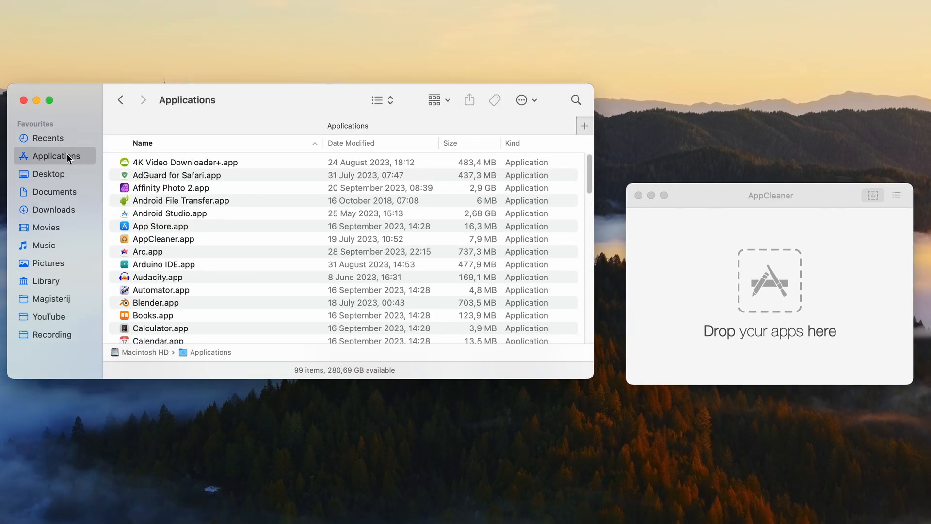
{"action": "scroll", "scroll_direction": "down", "scroll_amount": 3}
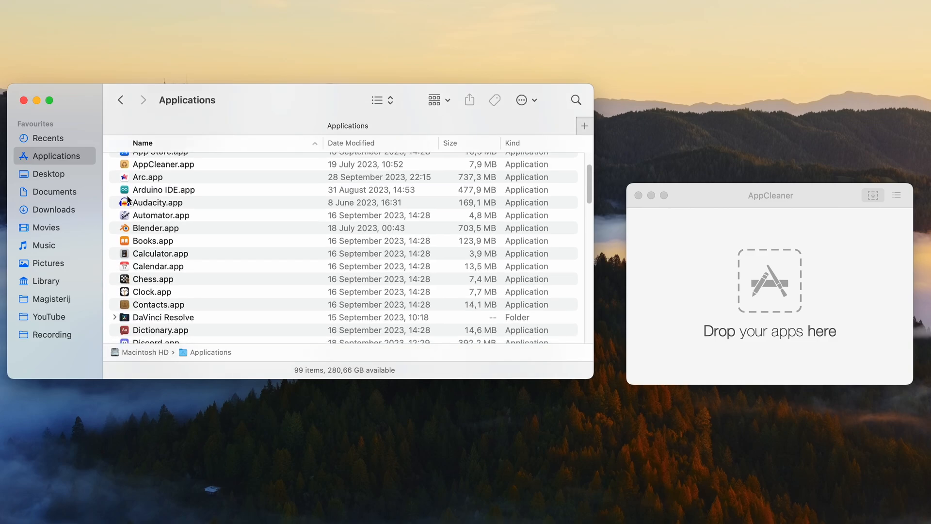
{"action": "scroll", "scroll_direction": "down", "scroll_amount": 3}
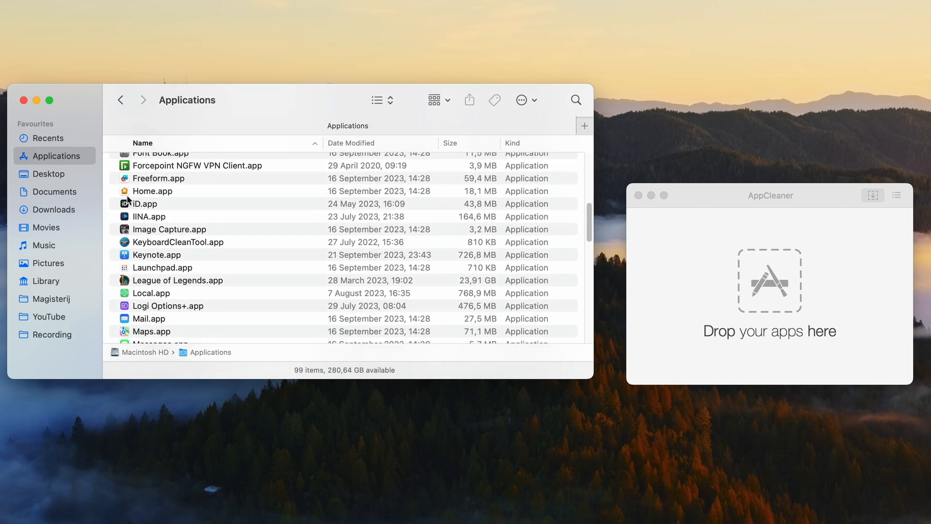
{"action": "scroll", "scroll_direction": "down", "scroll_amount": 3}
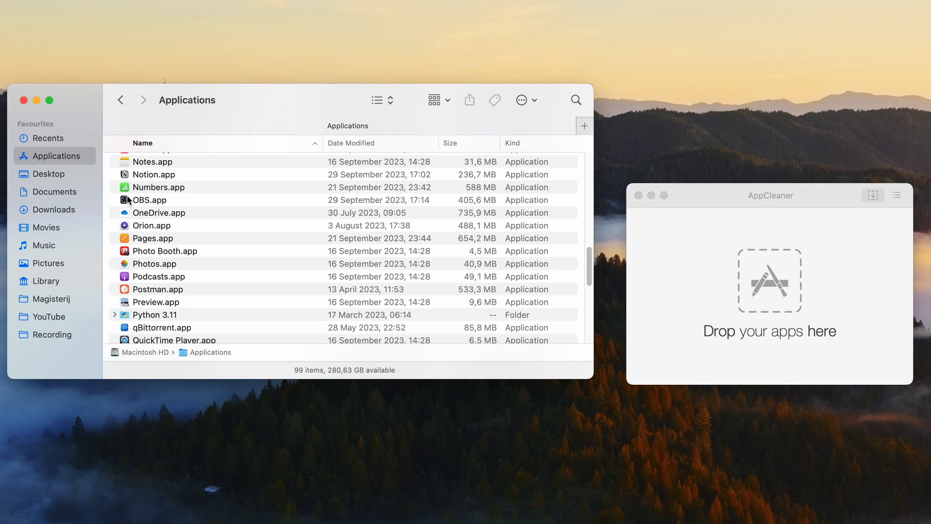
{"action": "scroll", "scroll_direction": "down", "scroll_amount": 3}
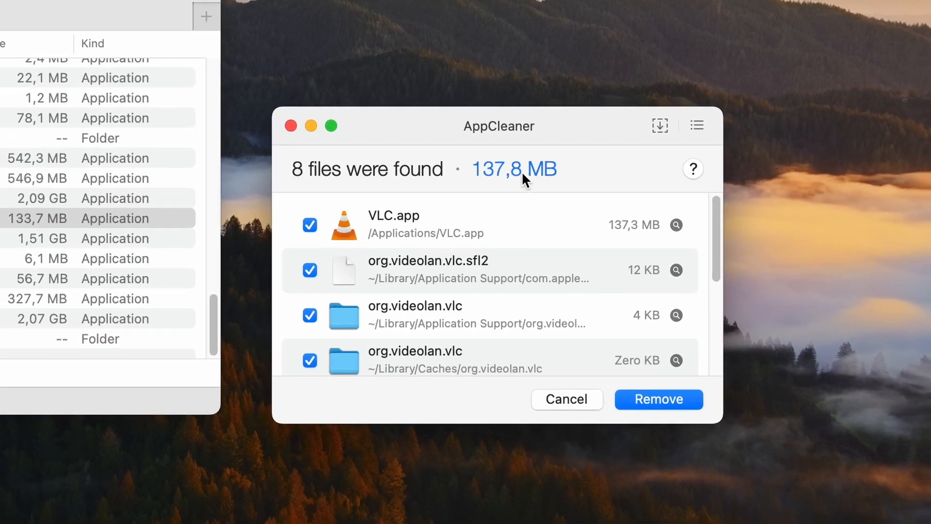
- Review AppCleaner's list of 8 VLC files totalling 137.8 MB, all ticked
{"action": "scroll", "scroll_direction": "down", "scroll_amount": 3}
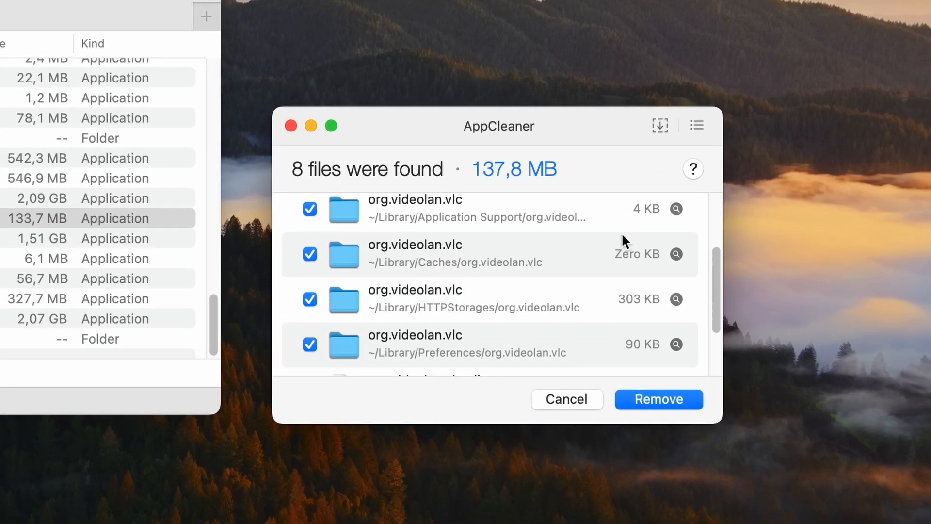
{"action": "scroll", "scroll_direction": "down", "scroll_amount": 3}
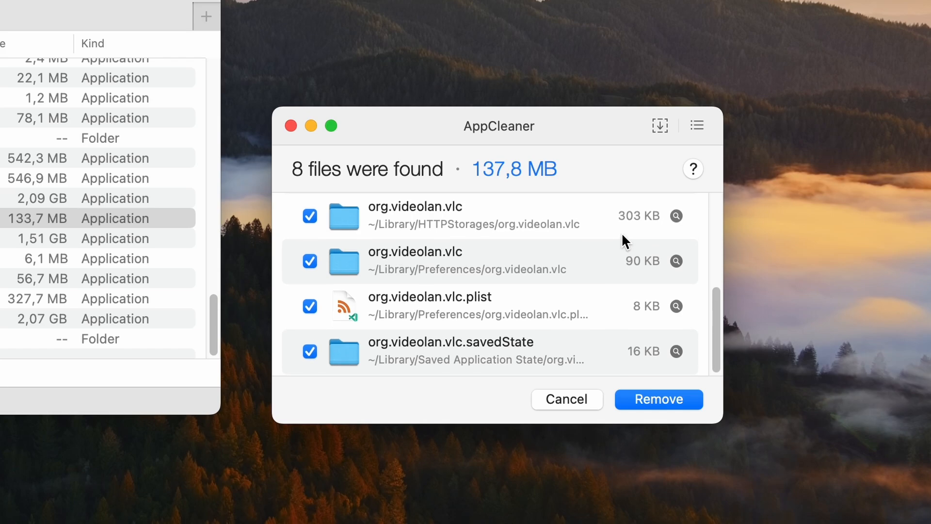
{"action": "mouse_move", "coordinate": [657, 399]}
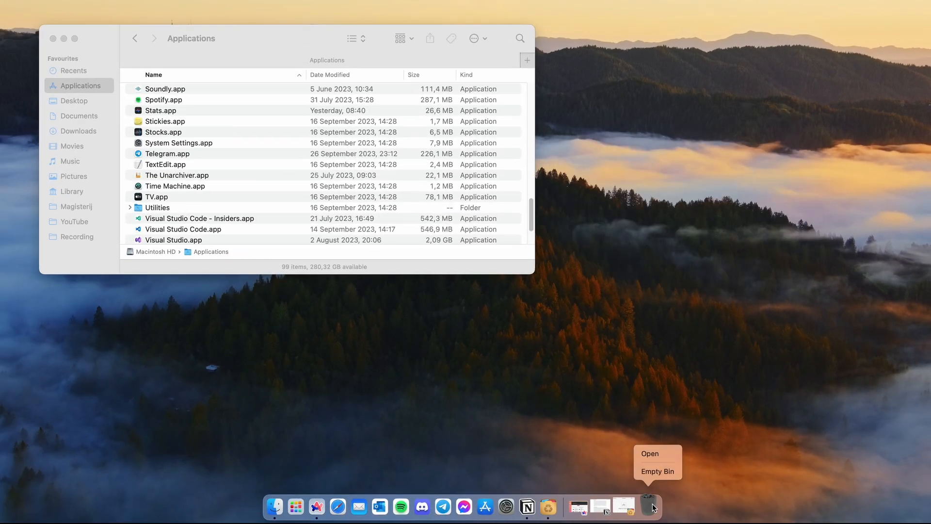
{"action": "mouse_move", "coordinate": [656, 470]}
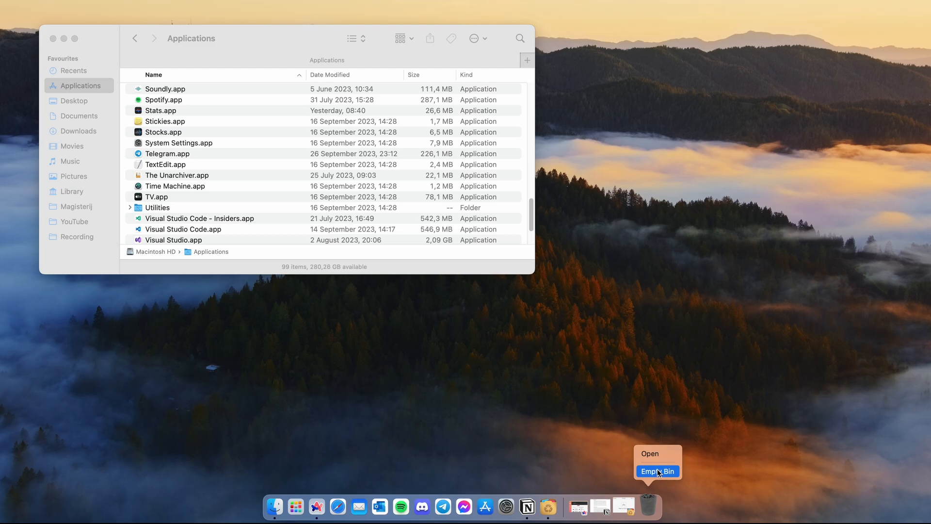
- Confirm permanently erasing the Bin's contents
{"action": "left_click", "coordinate": [657, 472]}
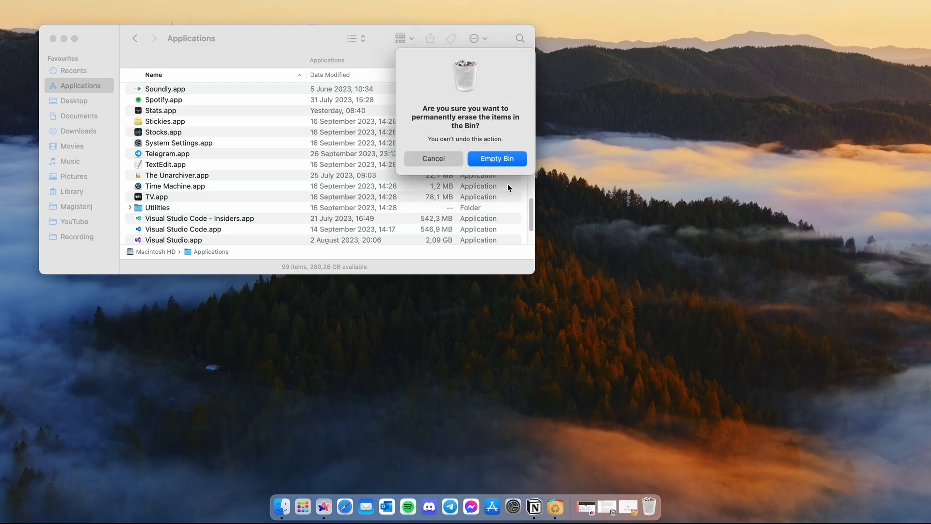